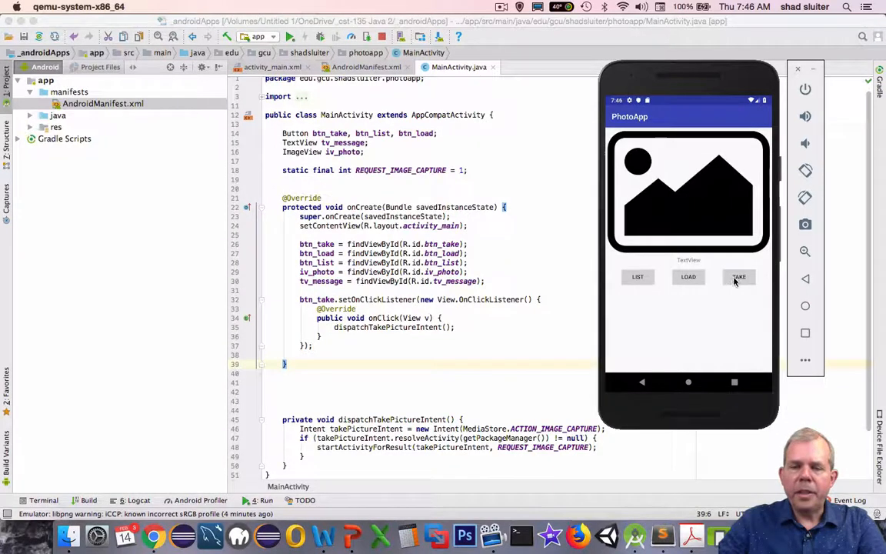
- Capture a test photo in PhotoApp, then scroll the Android 'Take photos' guide to 'Get the thumbnail'
{"action": "left_click", "coordinate": [738, 277]}
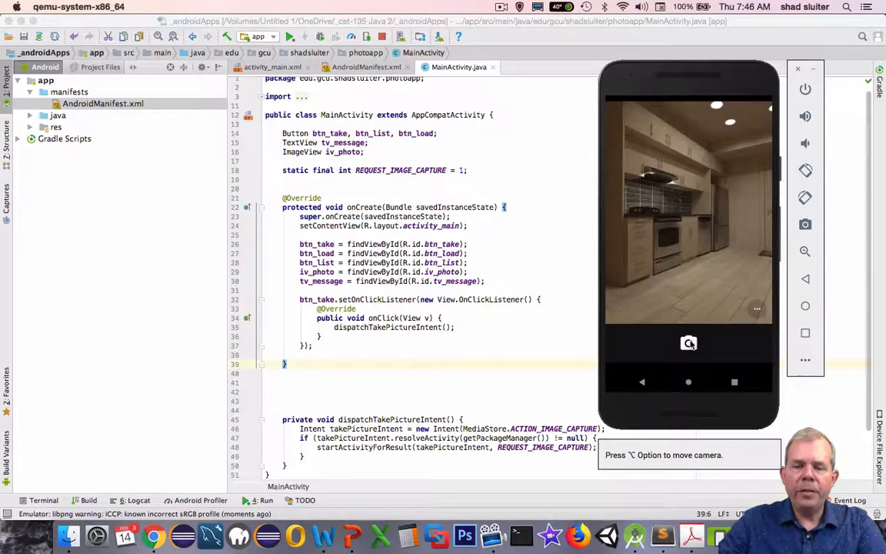
{"action": "left_click", "coordinate": [689, 343]}
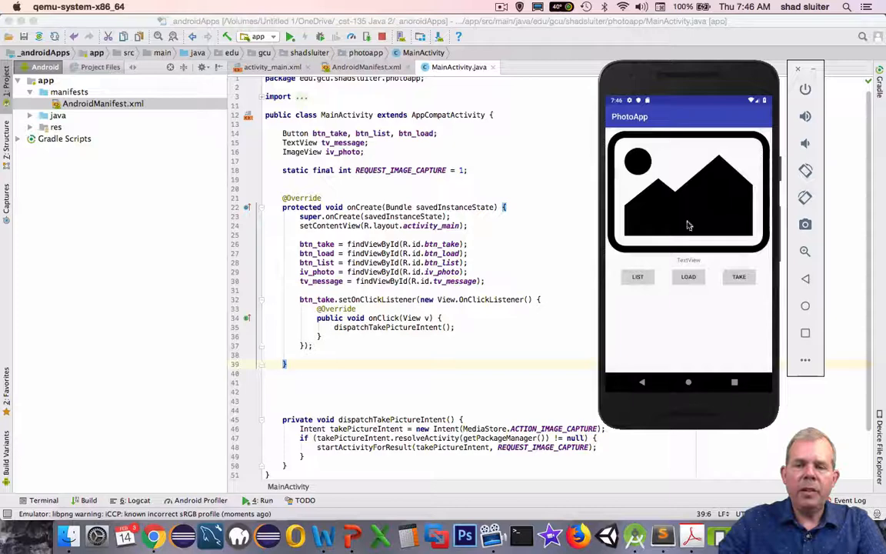
{"action": "mouse_move", "coordinate": [680, 200]}
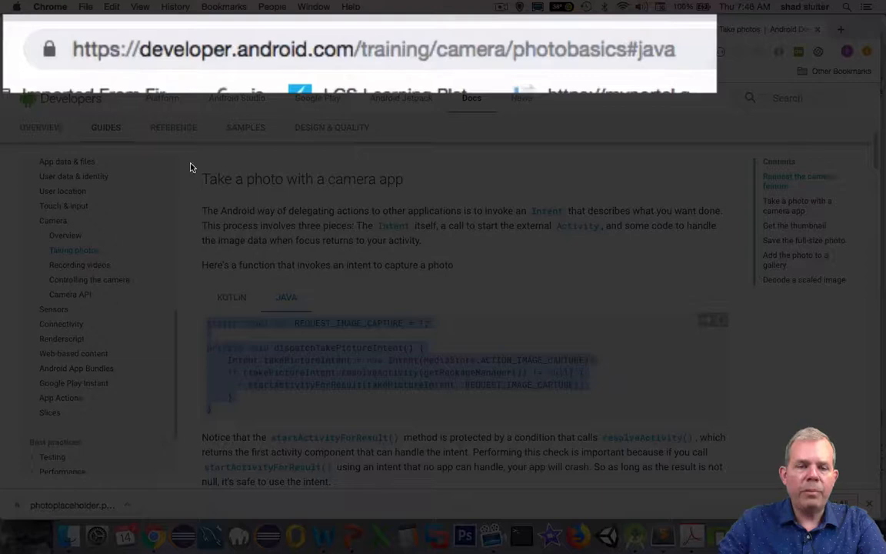
{"action": "mouse_move", "coordinate": [301, 152]}
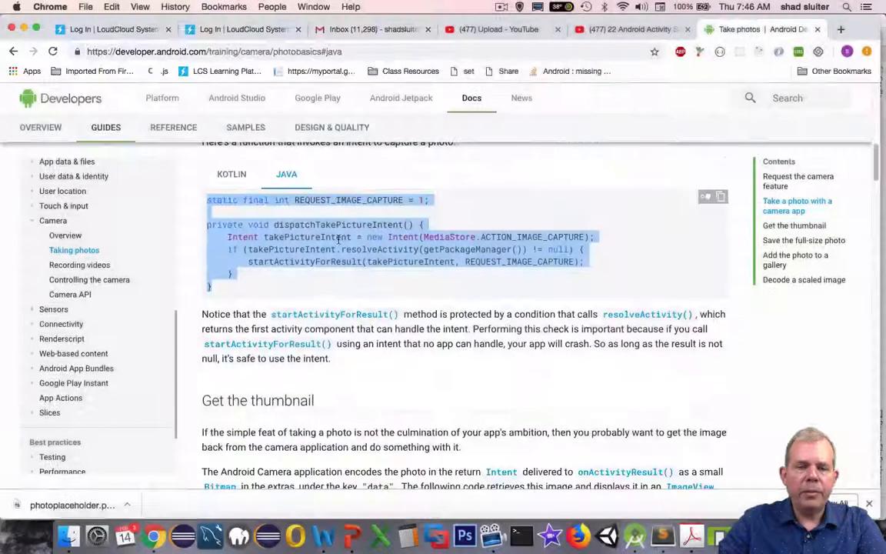
{"action": "scroll", "scroll_direction": "down", "scroll_amount": 3}
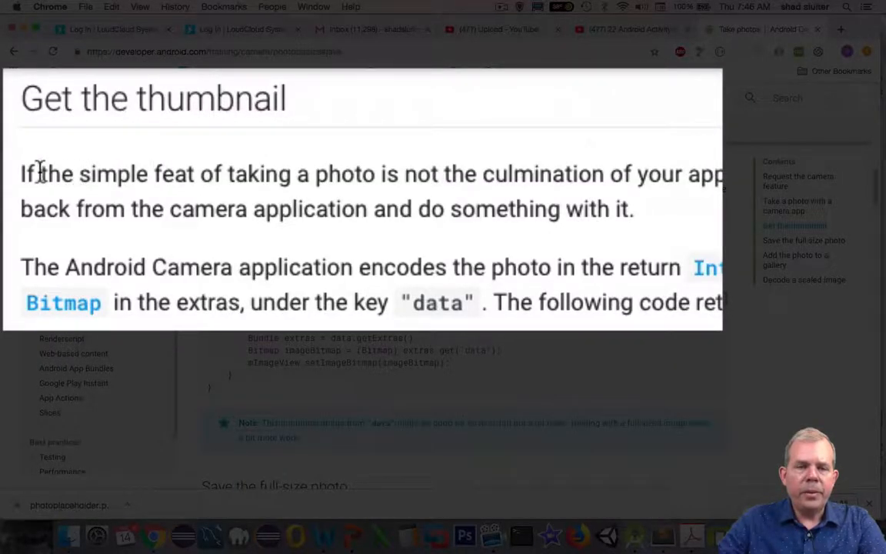
{"action": "mouse_move", "coordinate": [335, 166]}
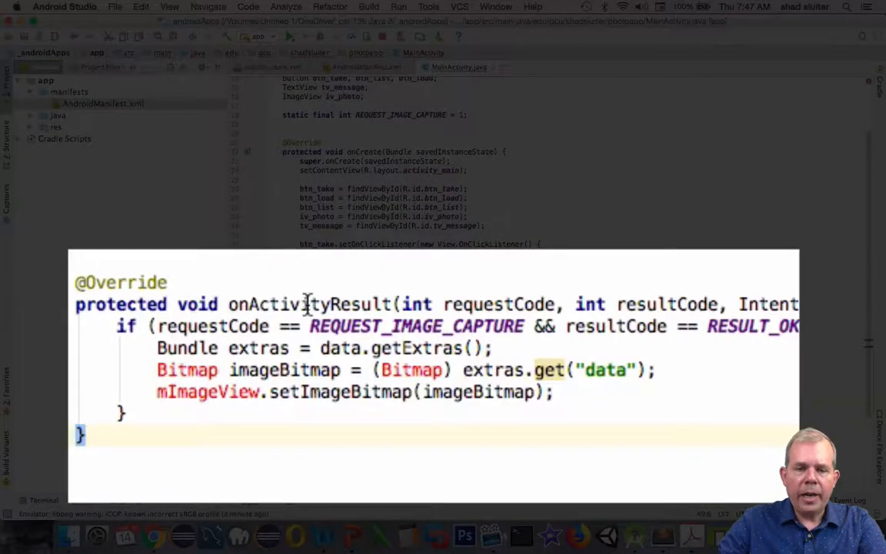
- Paste the guide's onActivityResult override into MainActivity, extracting the bitmap from the returned data
{"action": "double_click", "coordinate": [308, 305]}
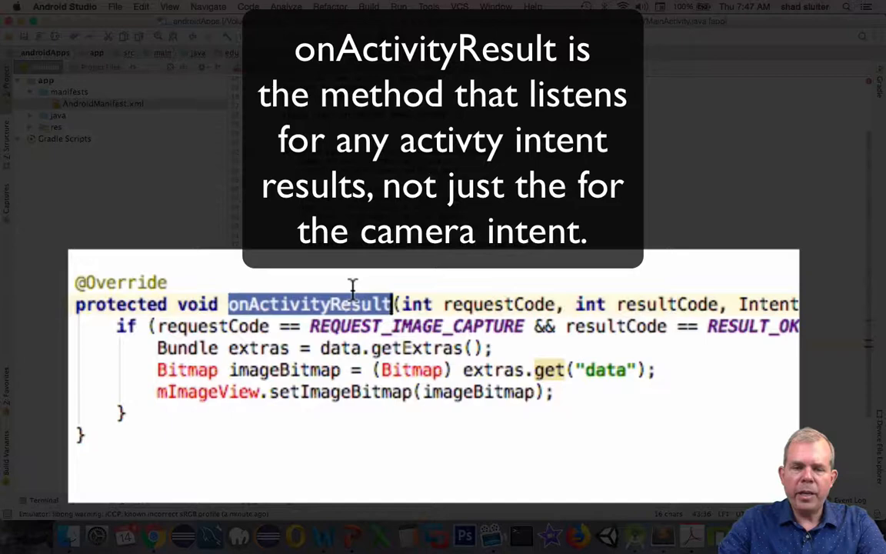
{"action": "mouse_move", "coordinate": [320, 311]}
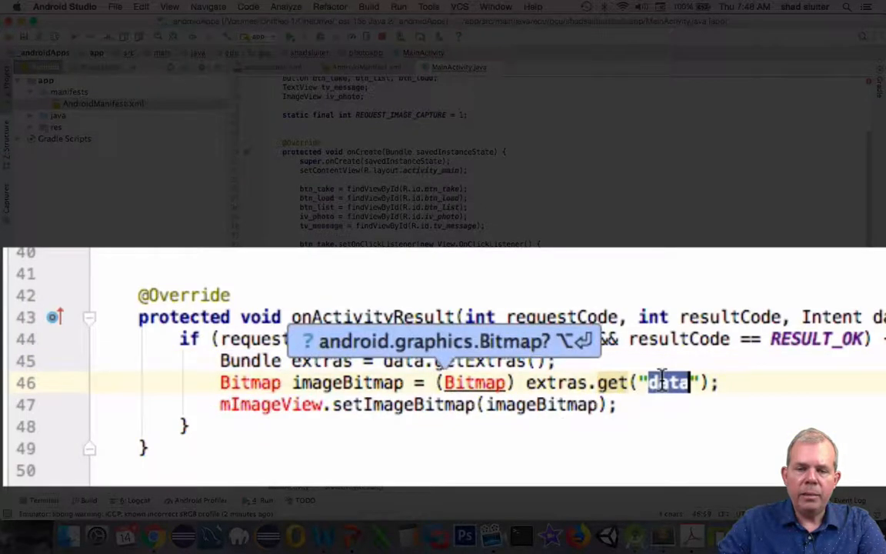
{"action": "mouse_move", "coordinate": [265, 382]}
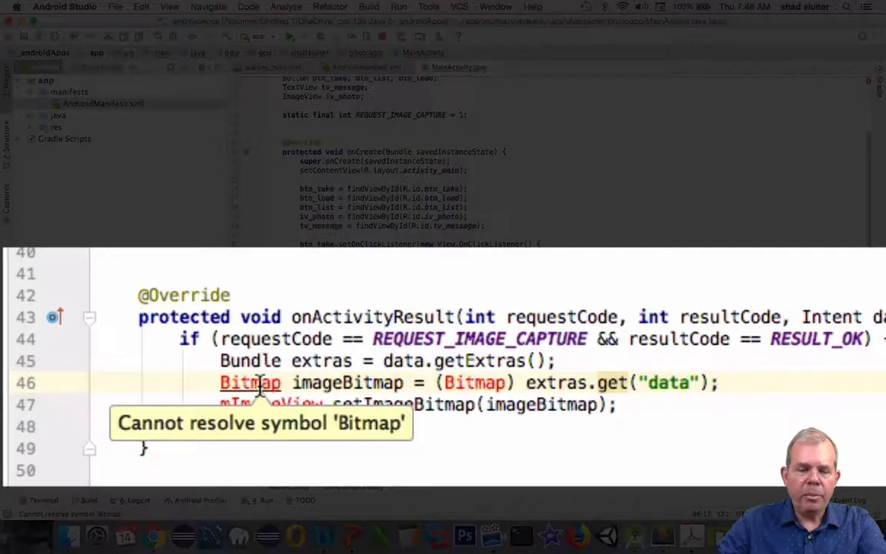
- Import Bitmap and replace mImageView with iv_photo so the thumbnail is set on it
{"action": "left_click", "coordinate": [117, 380]}
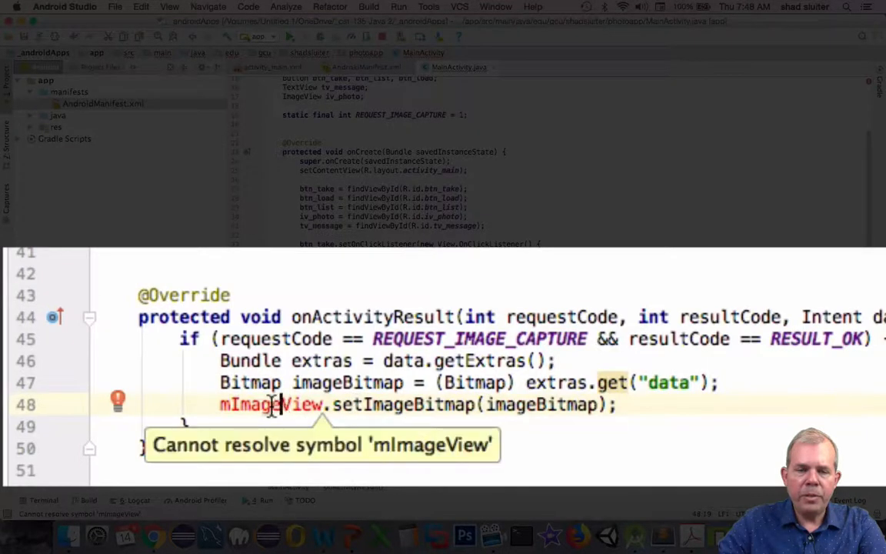
{"action": "double_click", "coordinate": [270, 403]}
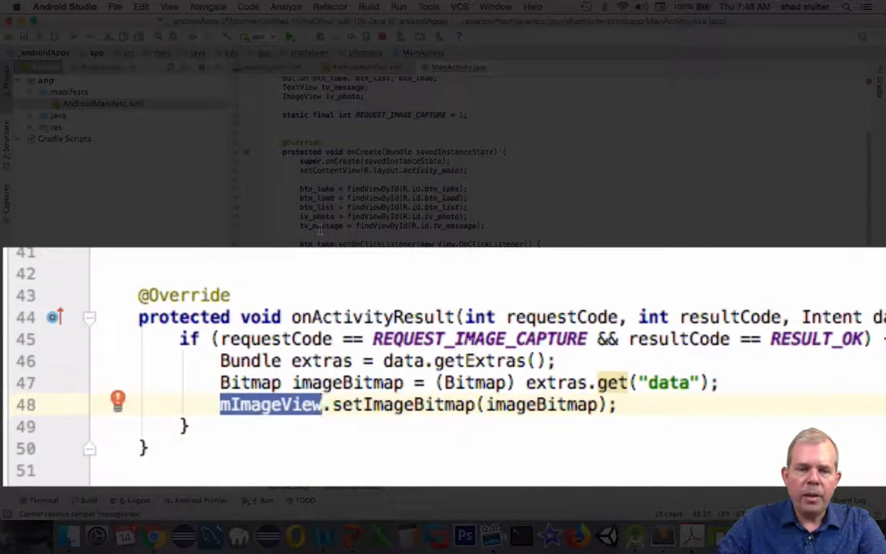
{"action": "type", "text": "iv"}
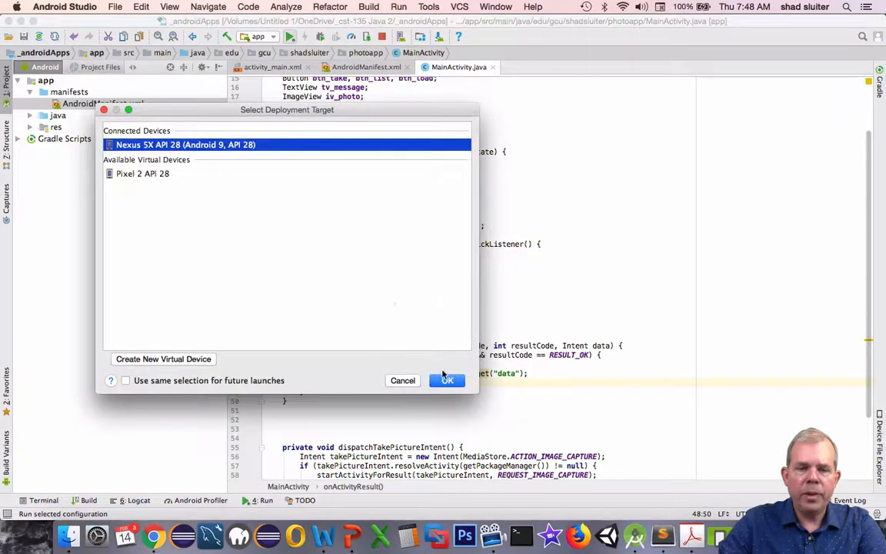
- Relaunch PhotoApp on the Nexus 5X API 28 emulator with the updated code
{"action": "left_click", "coordinate": [446, 380]}
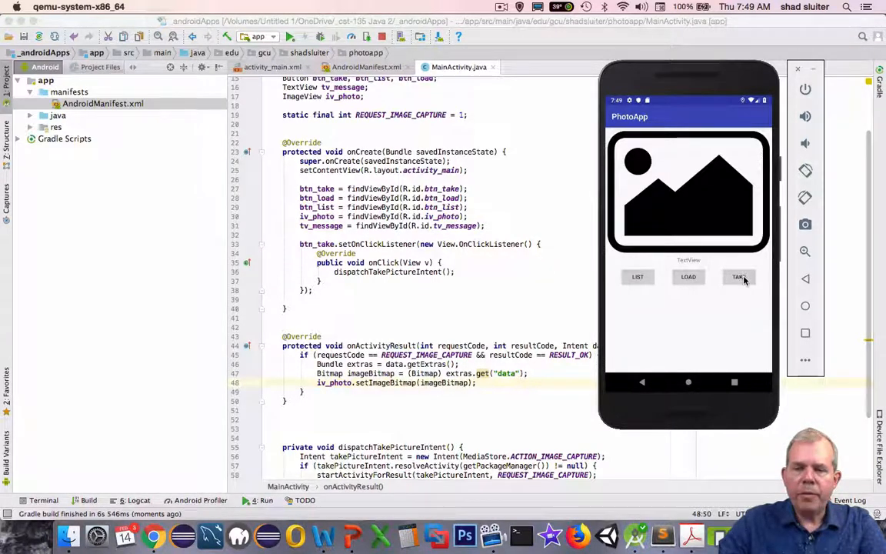
- Take a photo in the emulator's PhotoApp so the captured thumbnail shows in iv_photo
{"action": "left_click", "coordinate": [738, 277]}
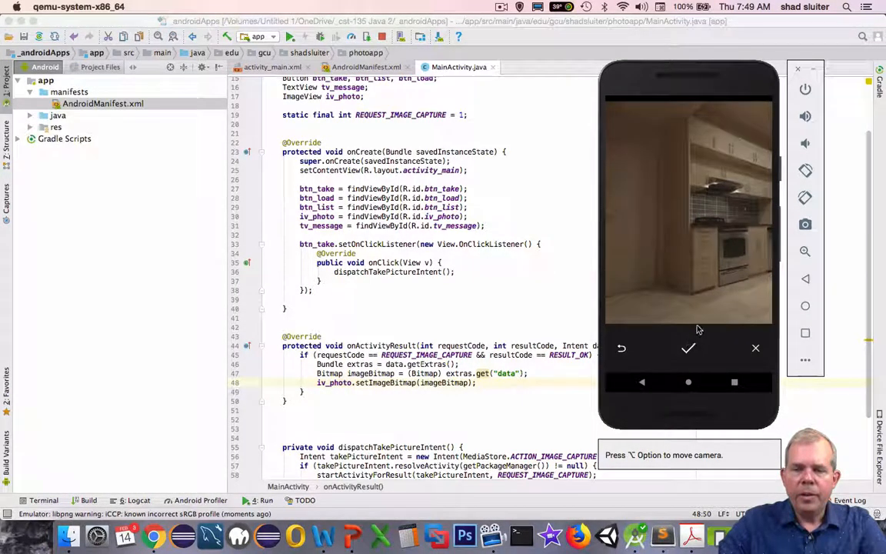
{"action": "left_click", "coordinate": [689, 348]}
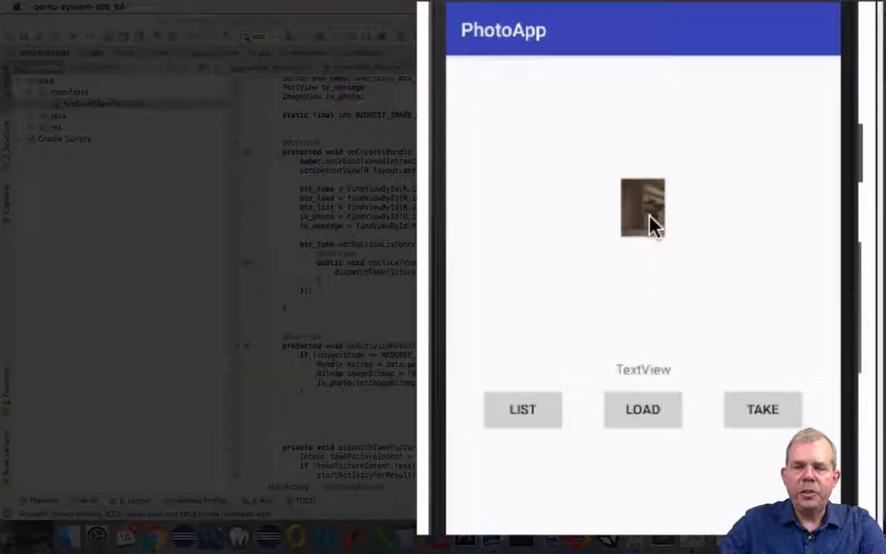
{"action": "mouse_move", "coordinate": [654, 249]}
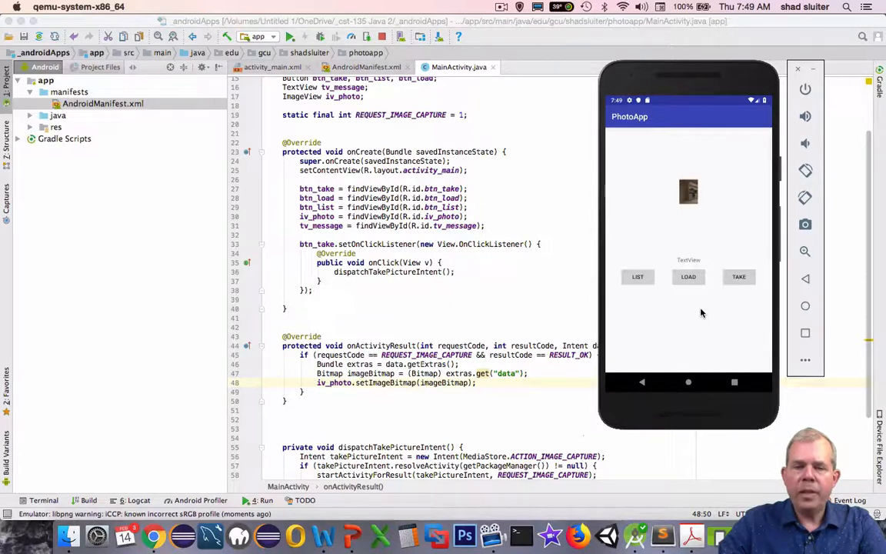
{"action": "mouse_move", "coordinate": [377, 455]}
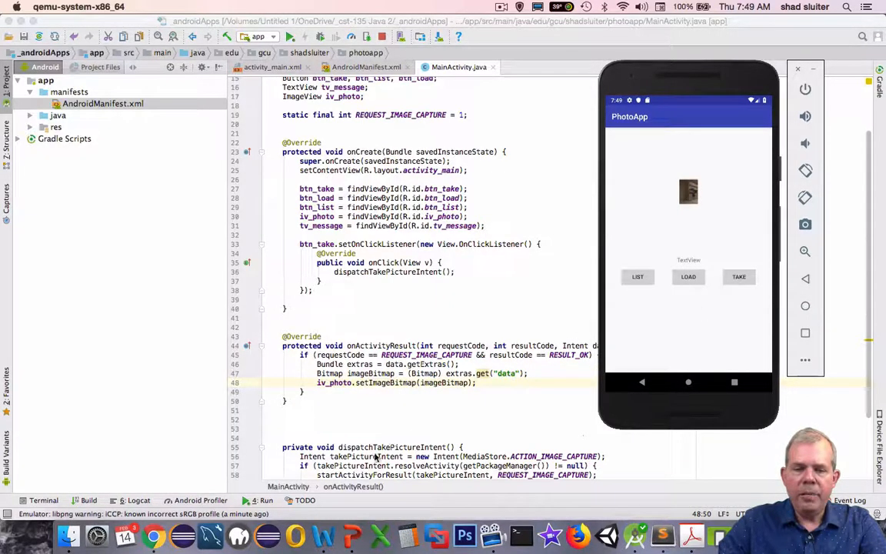